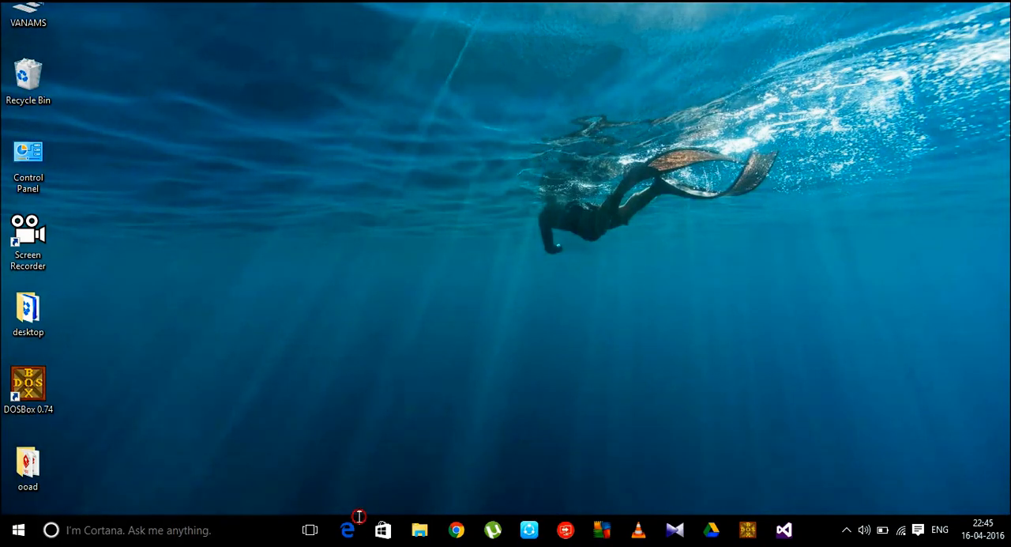
Launch Edge, go to youtube.com and search for 'doctor strange trailer'.
left_click(347, 529)
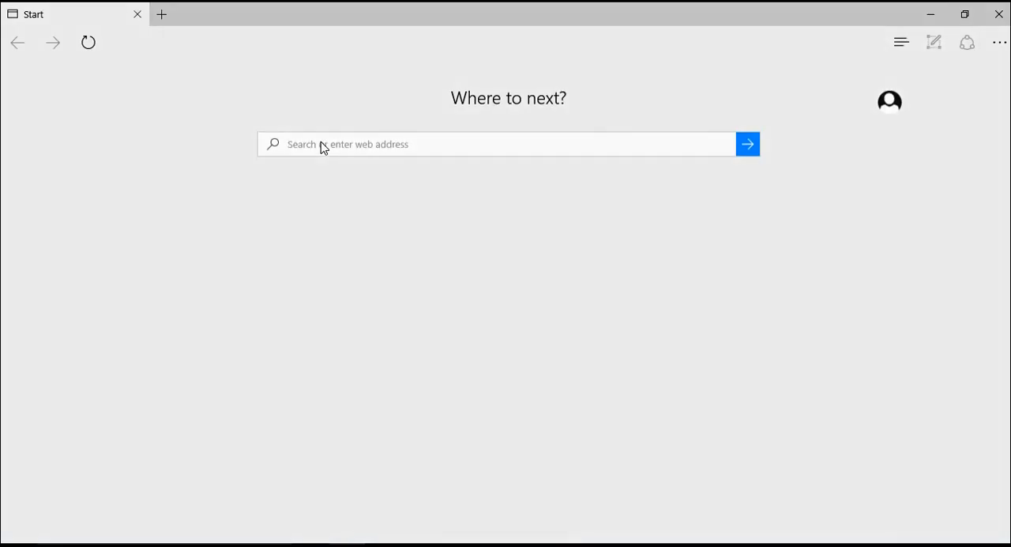
type("youtube.com")
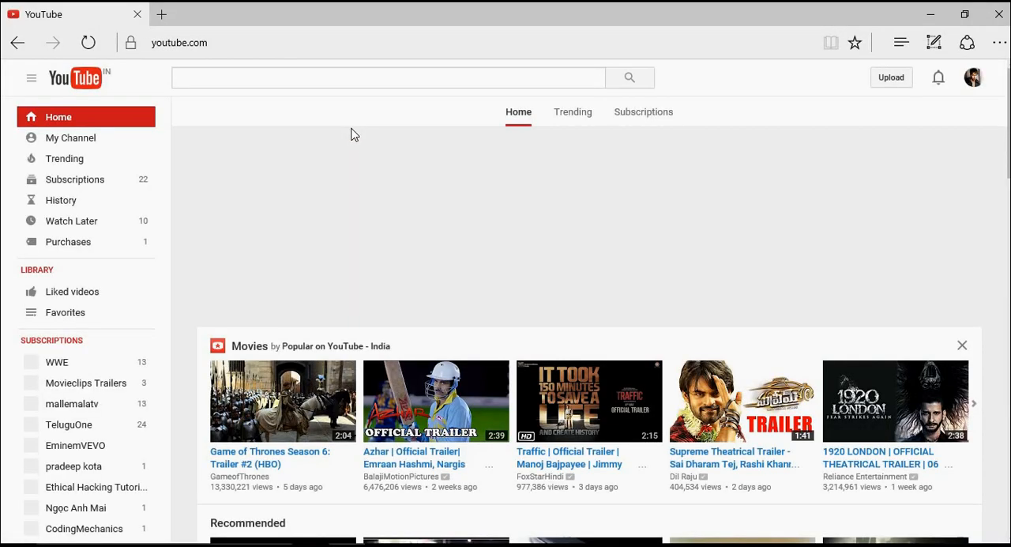
type("d")
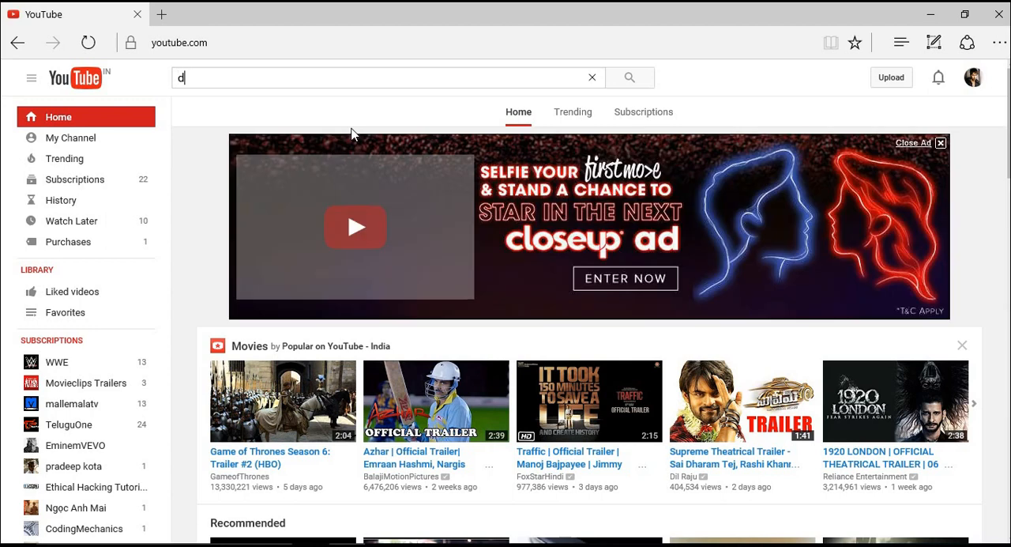
type("oc")
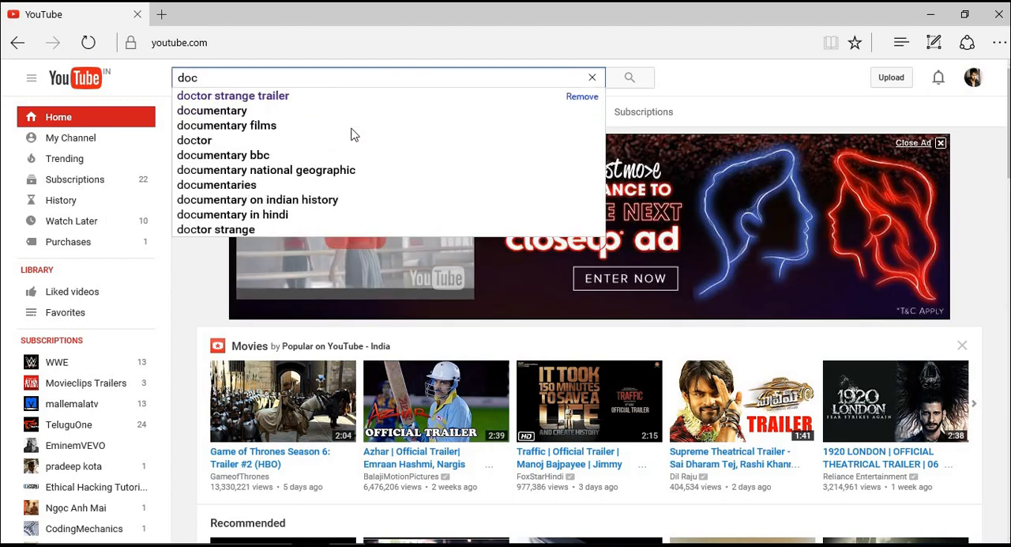
left_click(232, 95)
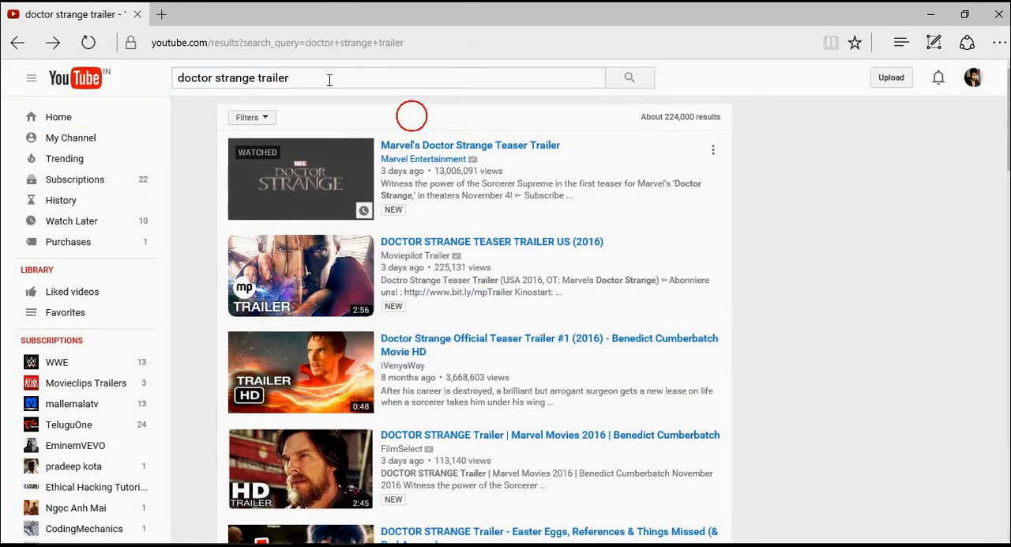
Paste the teaser's YouTube link into clipconverter.cc in a new tab and submit it.
left_click(161, 14)
type("clipconverter.cc")
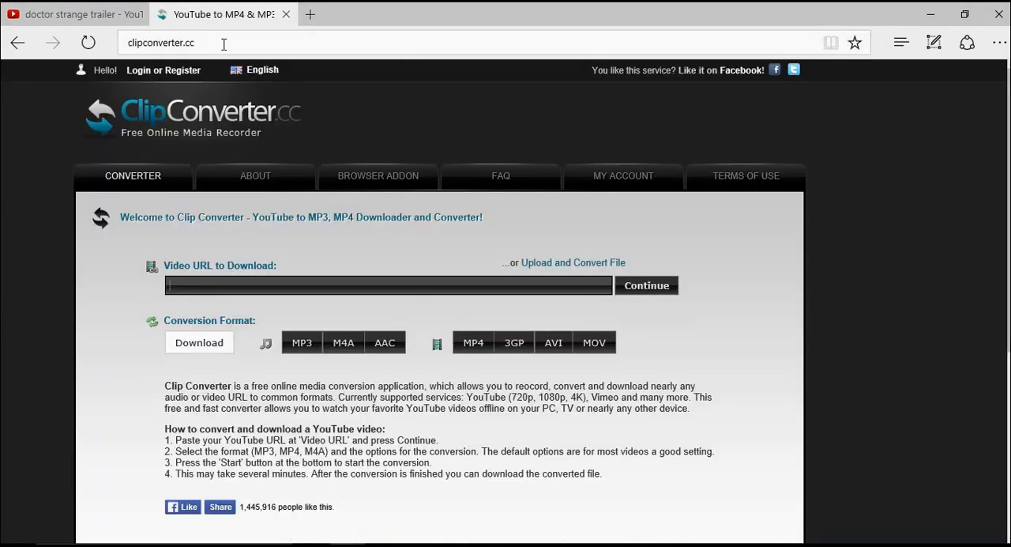
left_click(197, 43)
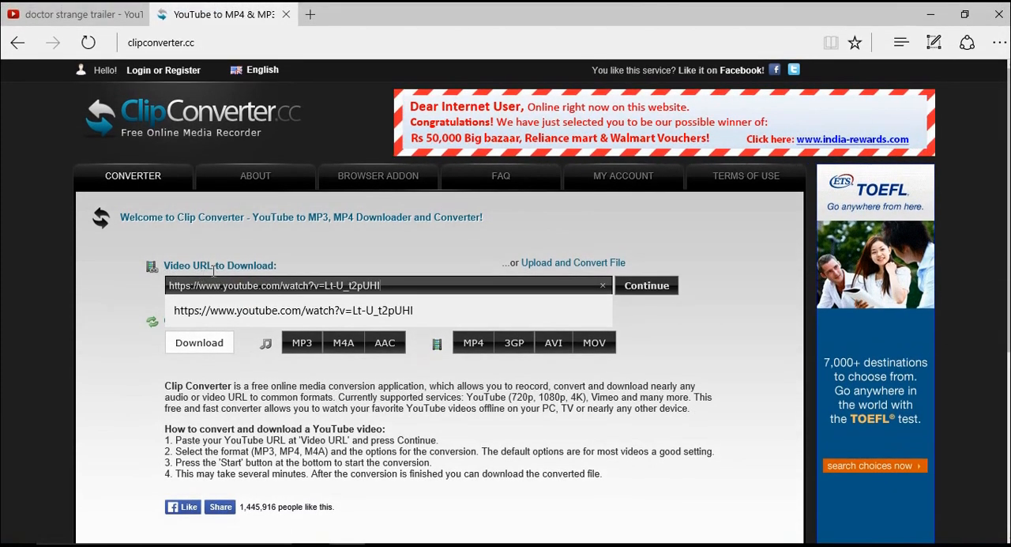
left_click(646, 285)
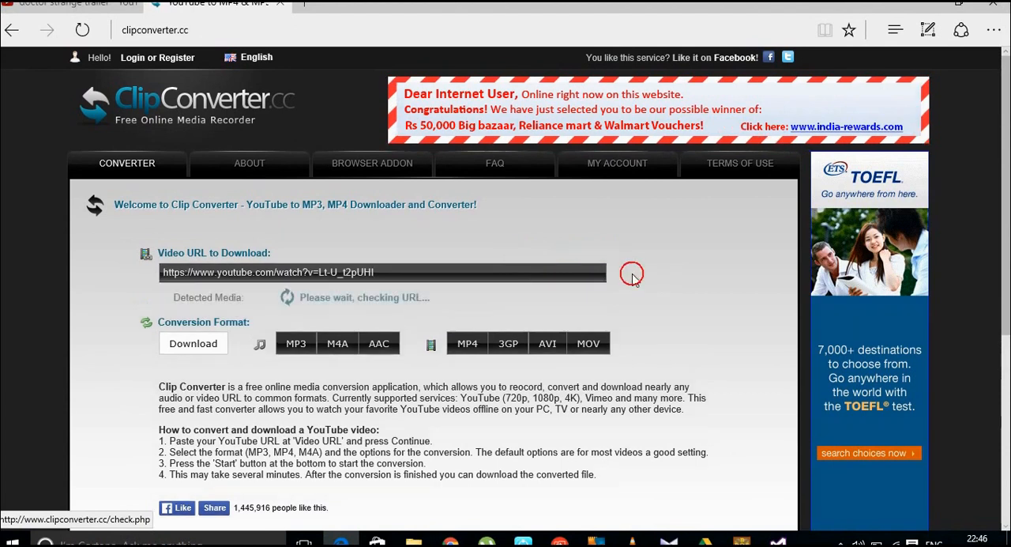
mouse_move(636, 279)
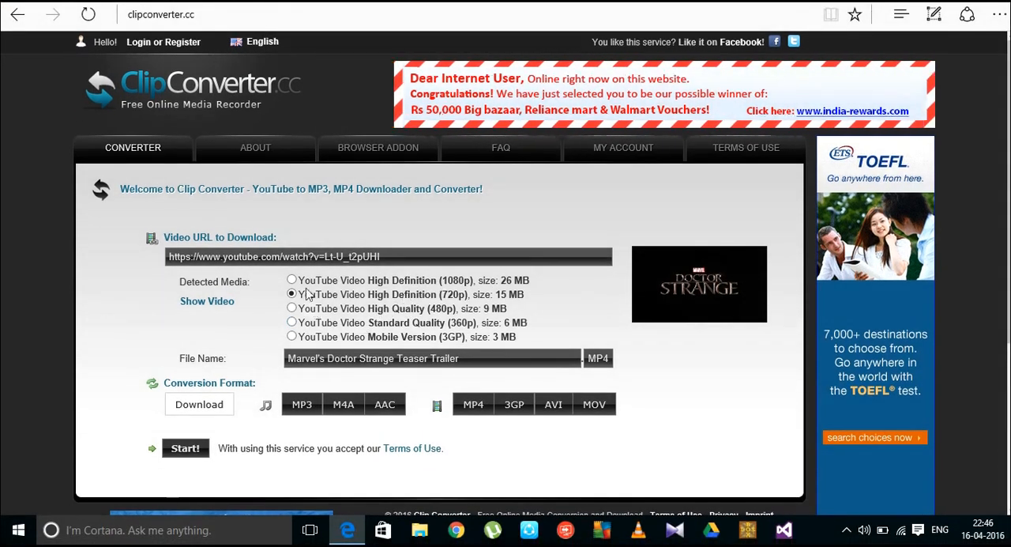
Choose the YouTube High Definition (1080p) MP4 version and start the conversion.
left_click(292, 280)
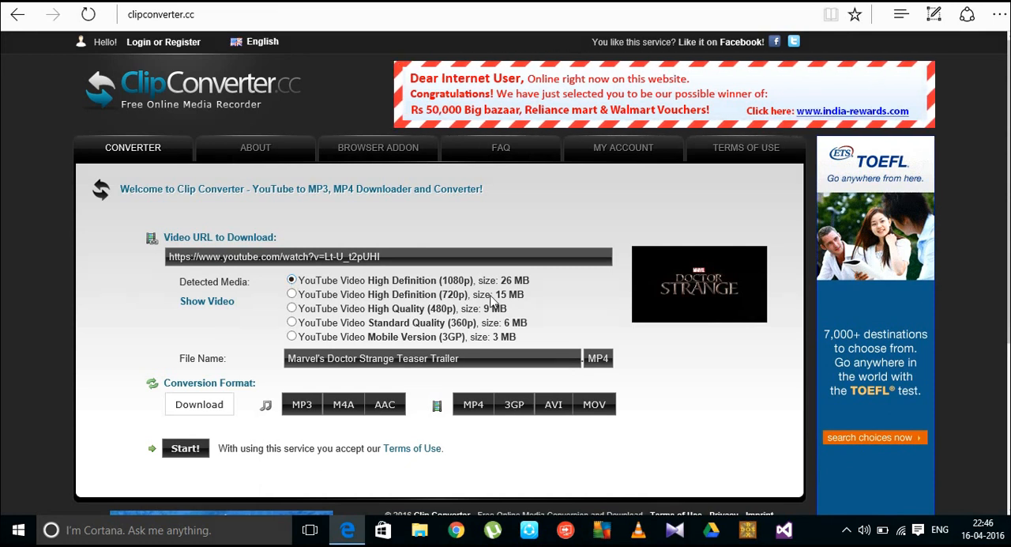
mouse_move(255, 405)
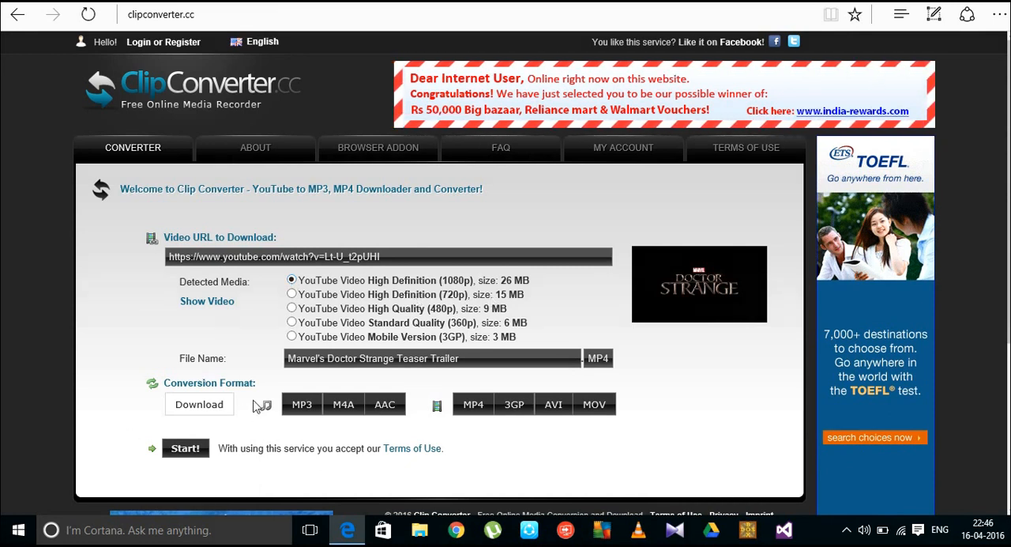
mouse_move(247, 318)
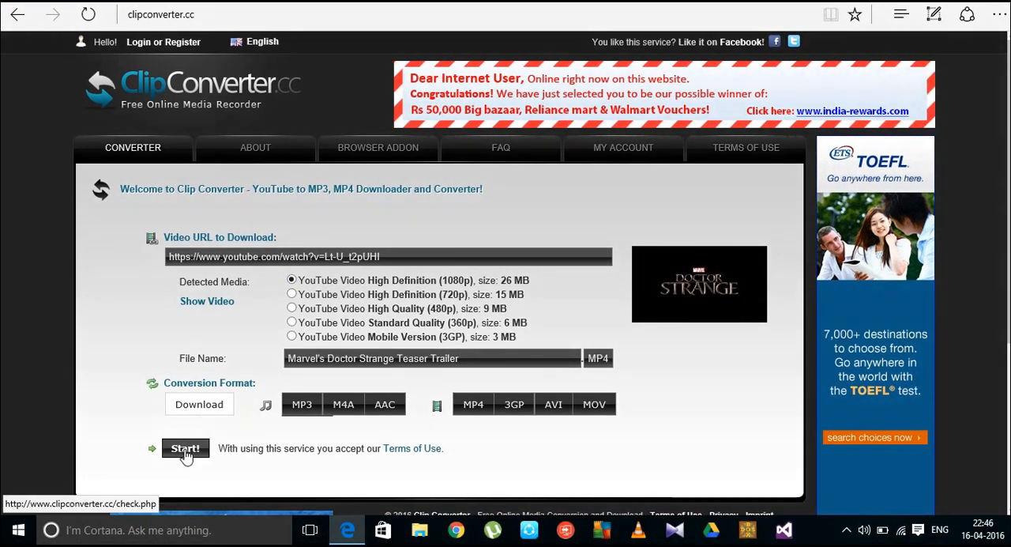
left_click(185, 448)
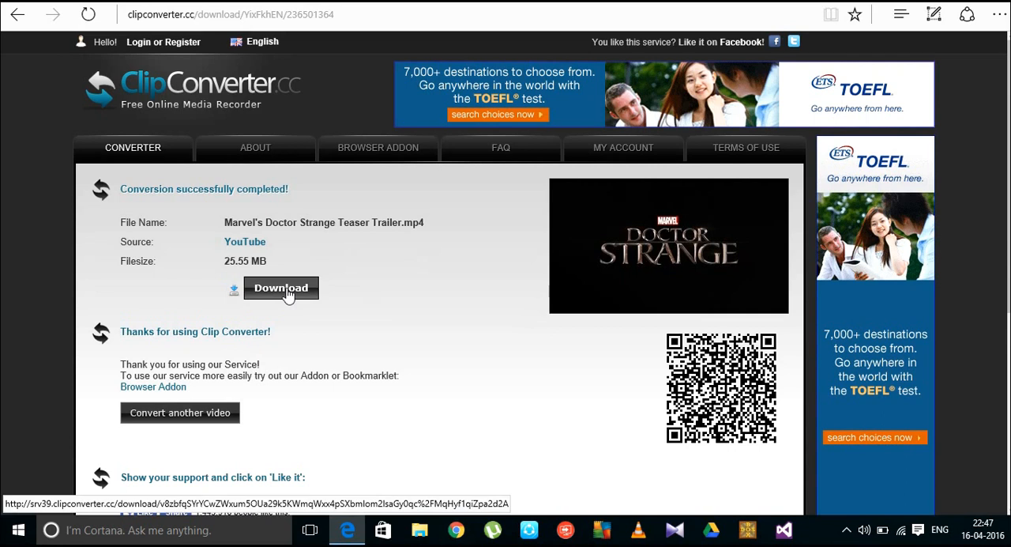
Download the converted teaser MP4 and view it in Edge's Downloads pane.
left_click(280, 288)
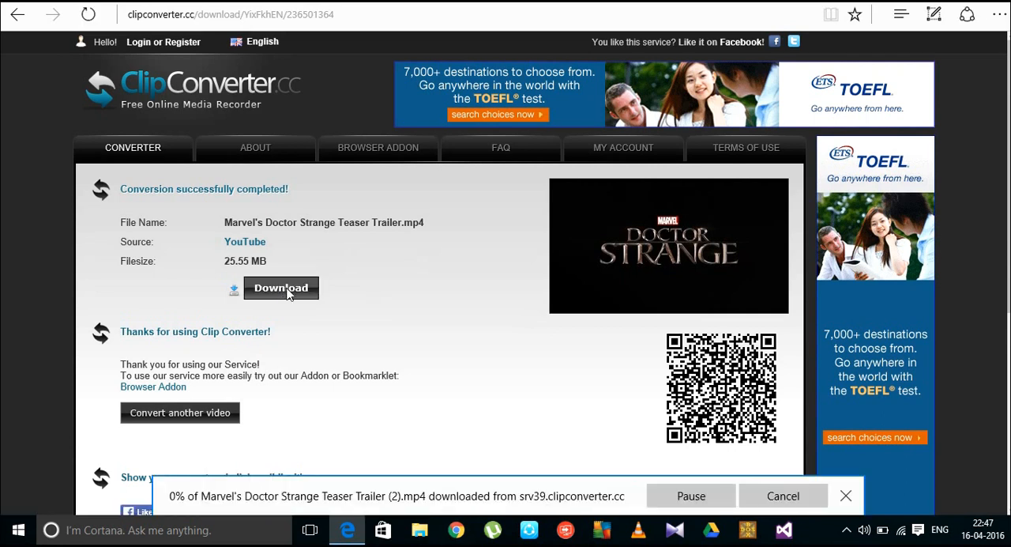
left_click(863, 48)
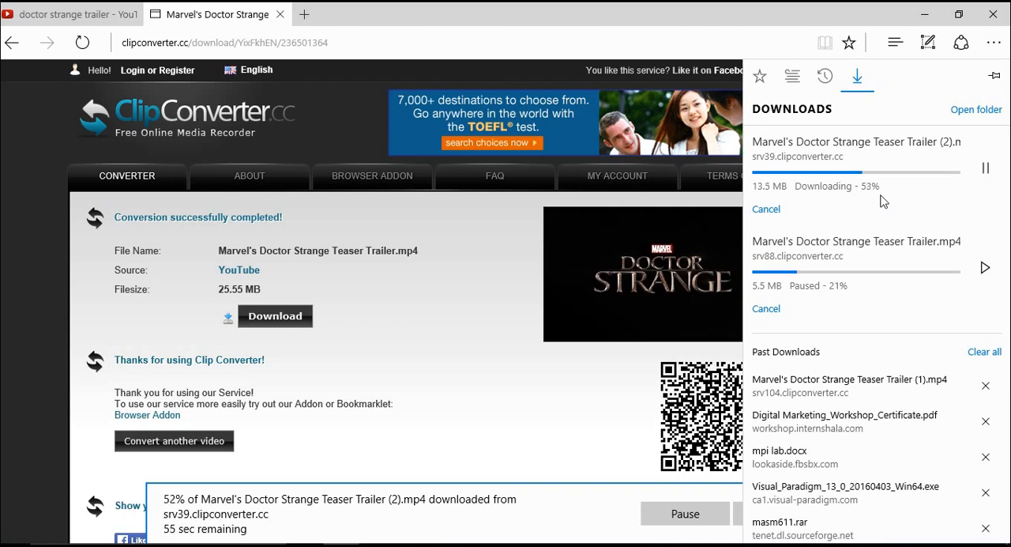
mouse_move(813, 183)
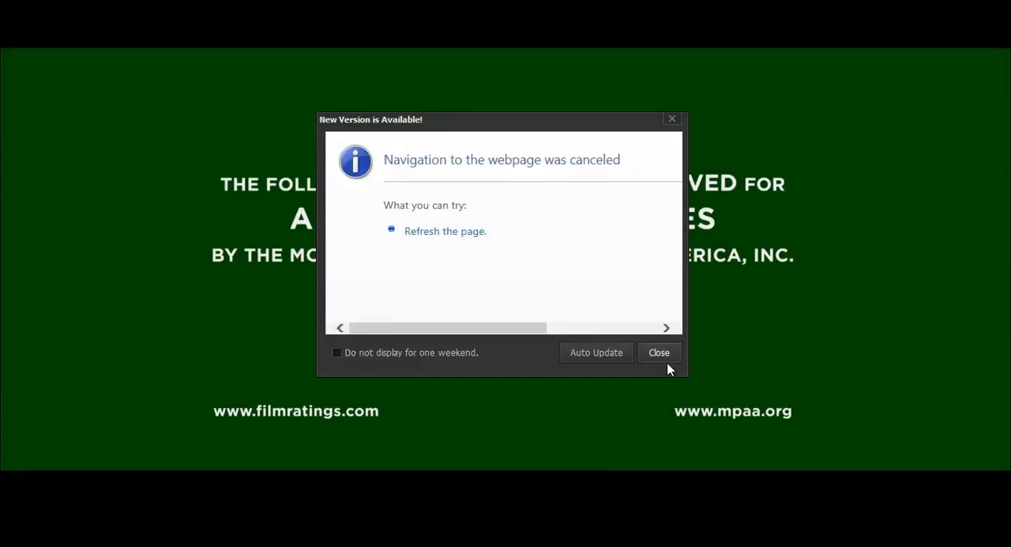
Close the 'New Version is Available!' notice in the video player.
left_click(659, 352)
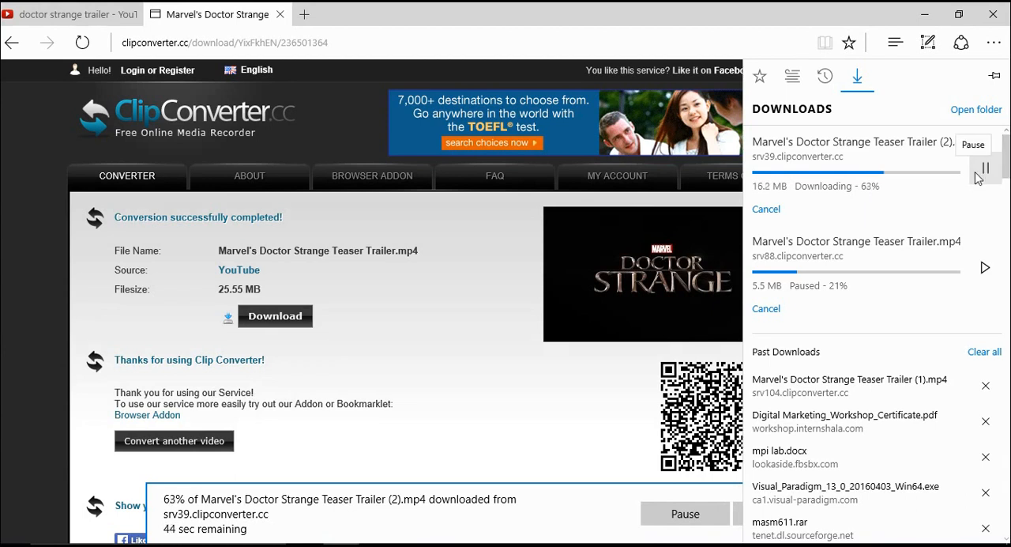
Pause the teaser download and reveal the taskbar's hidden background icons.
left_click(983, 168)
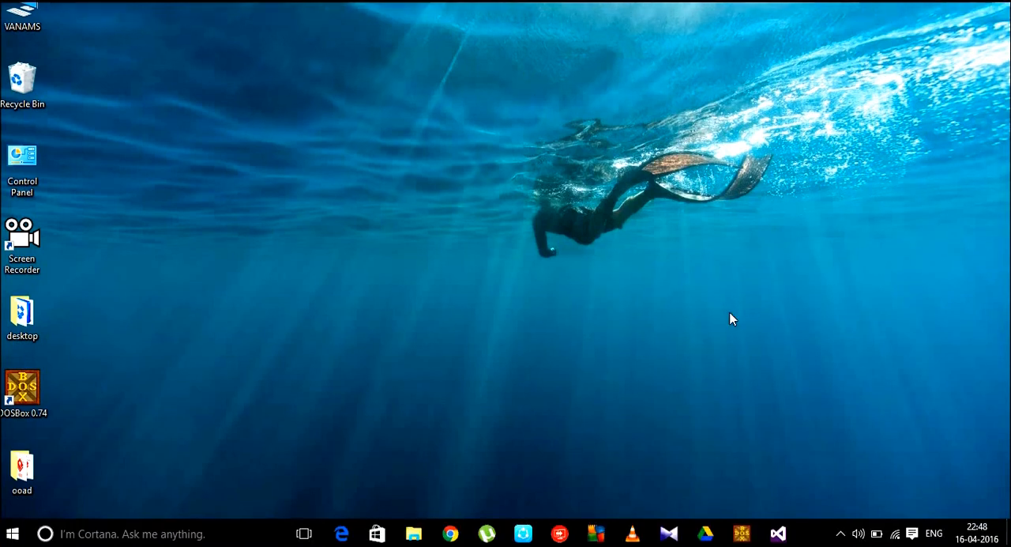
left_click(840, 529)
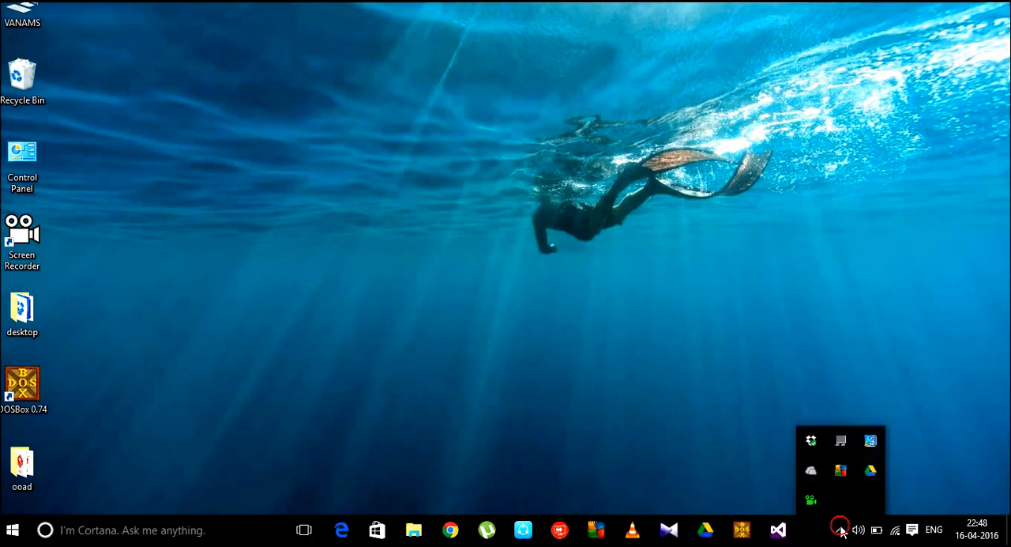